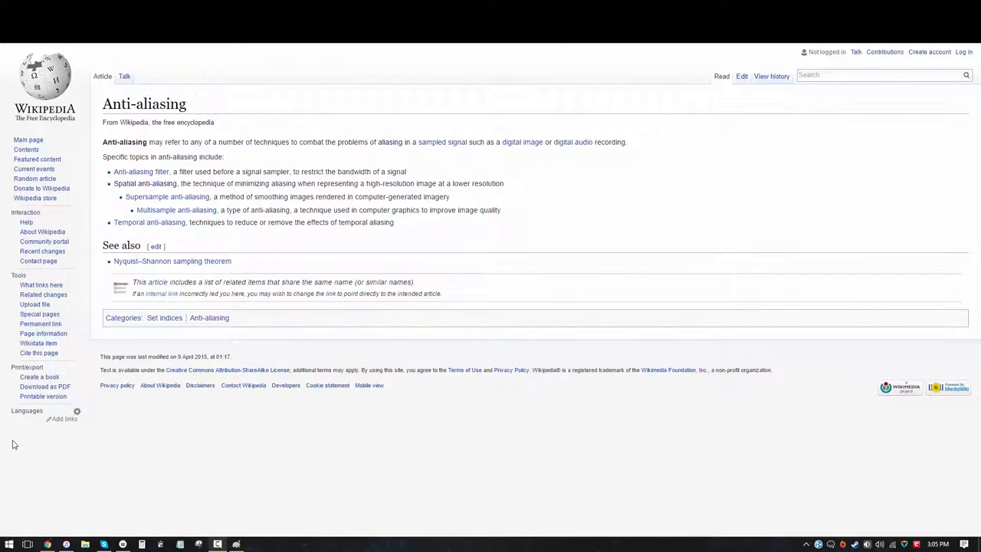
Step: Follow the link from the disambiguation page into the Aliasing article and read down it
click(389, 141)
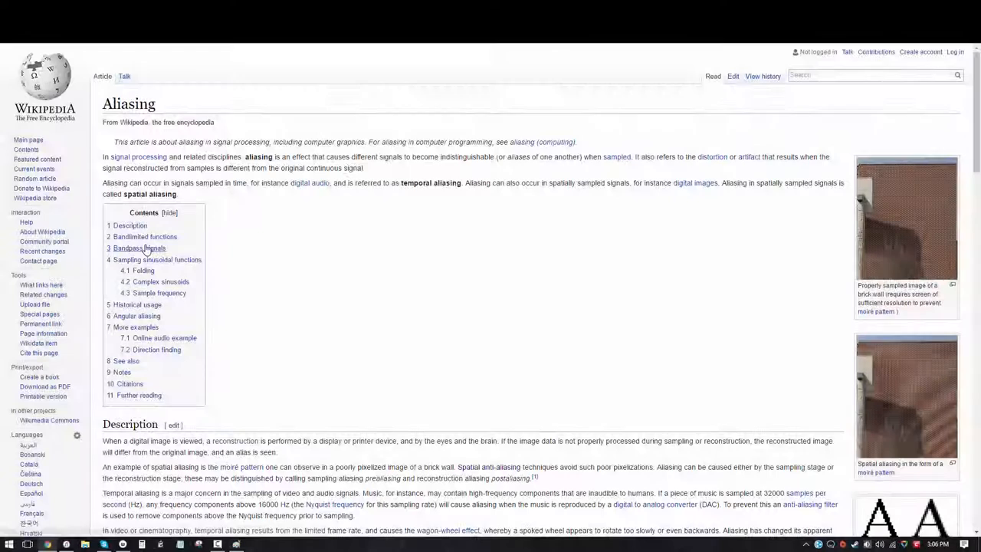
mouse_move(207, 278)
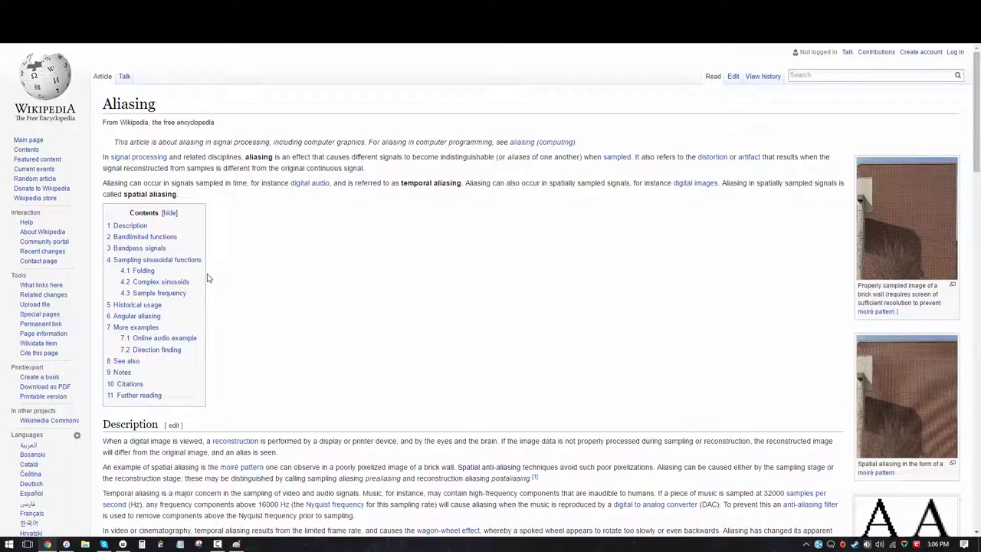
scroll(down, 3)
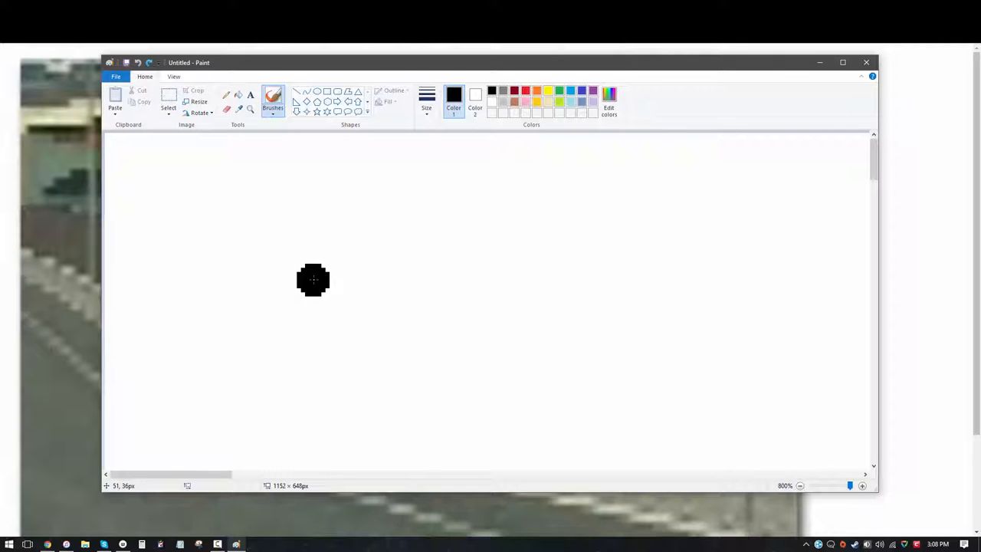
Step: Paint a long thick black brush stroke horizontally across the canvas middle
drag(313, 279, 567, 279)
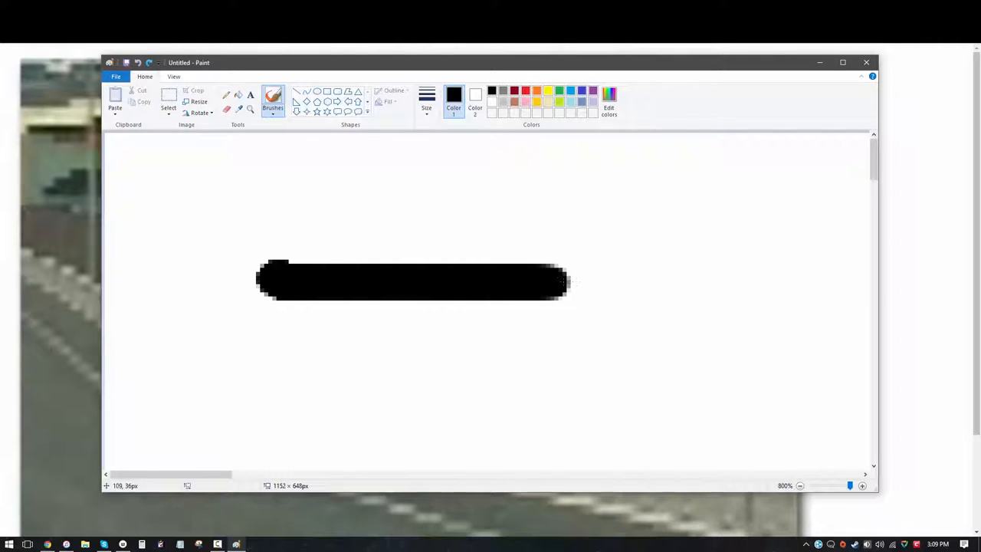
drag(567, 282, 674, 281)
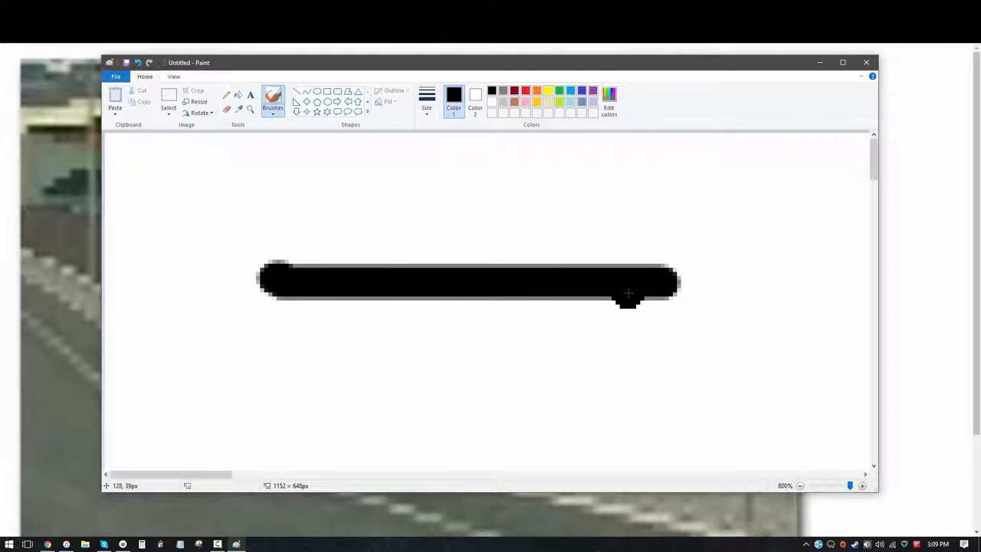
click(410, 337)
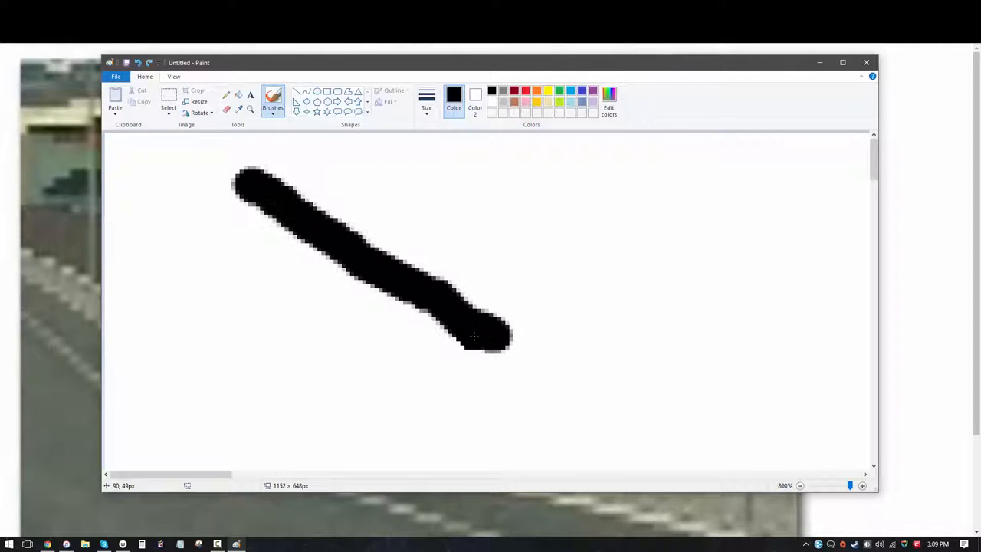
Step: Add a black brush dot just below the end of the diagonal stroke
click(426, 346)
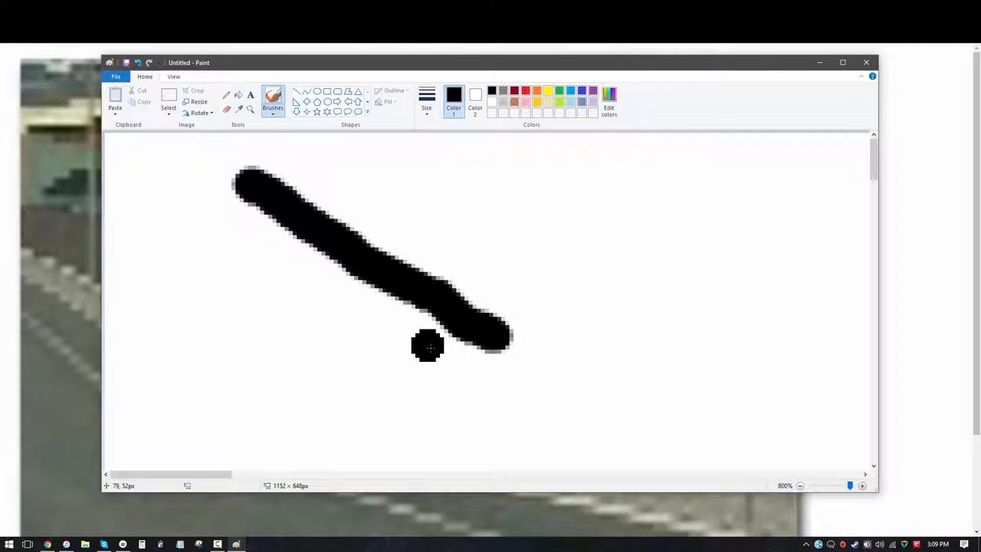
mouse_move(452, 230)
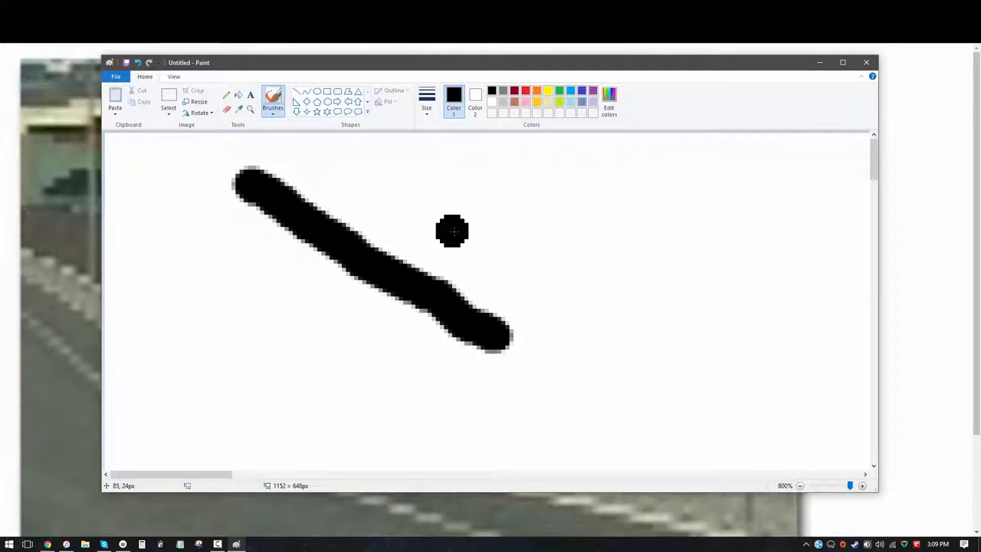
mouse_move(444, 236)
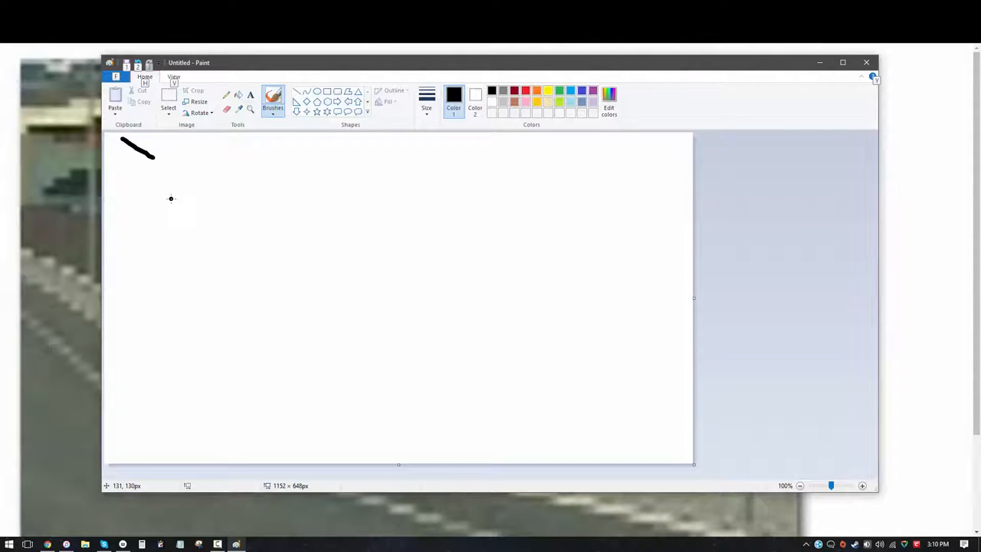
drag(187, 160, 352, 263)
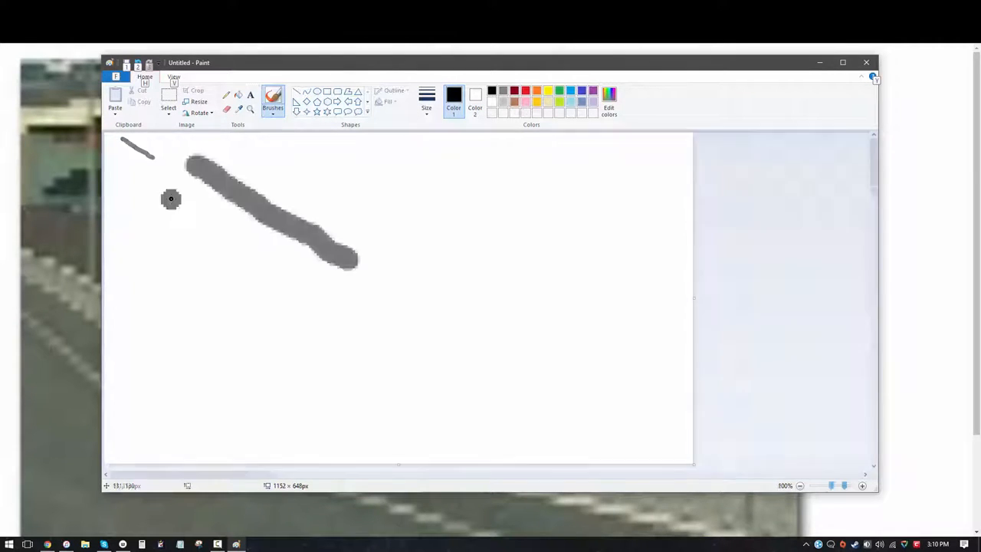
click(861, 485)
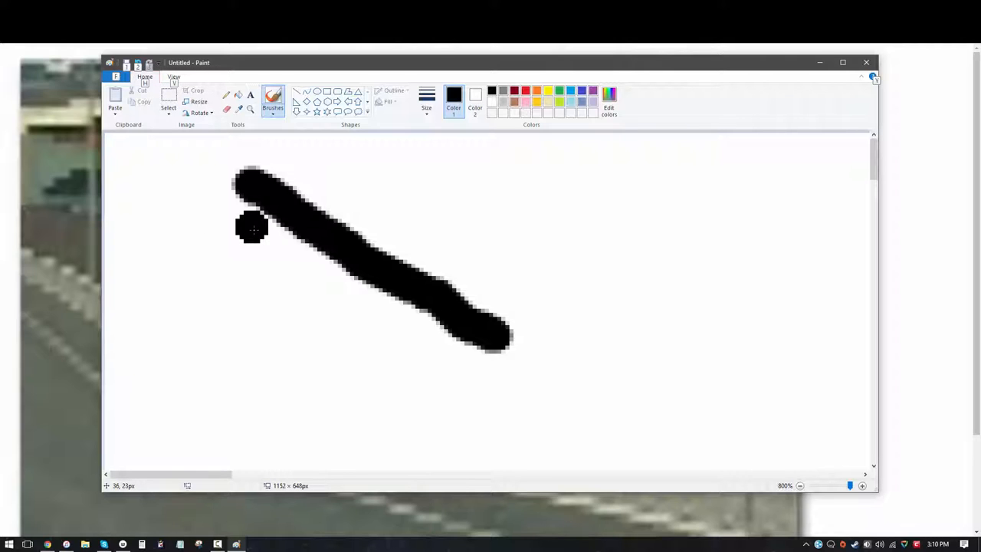
mouse_move(212, 236)
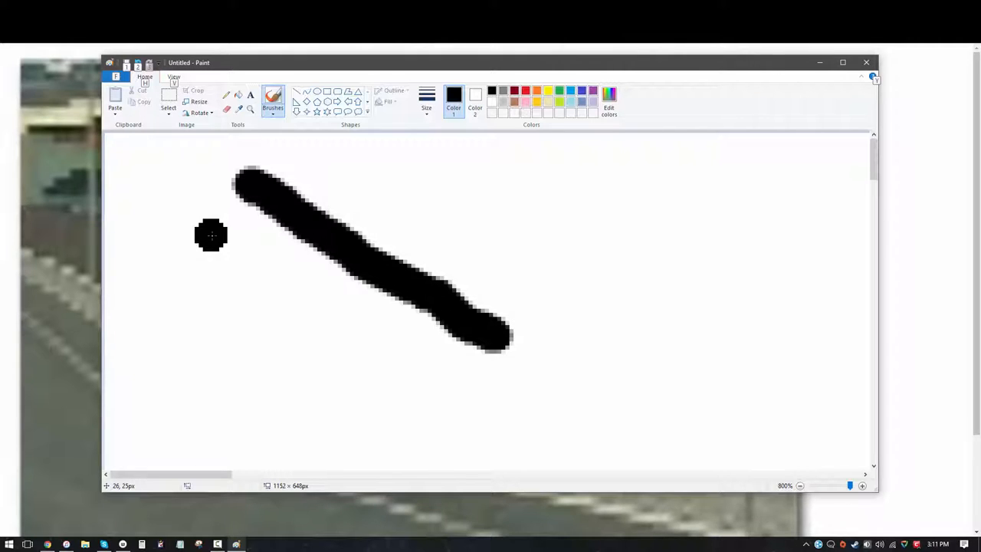
mouse_move(214, 235)
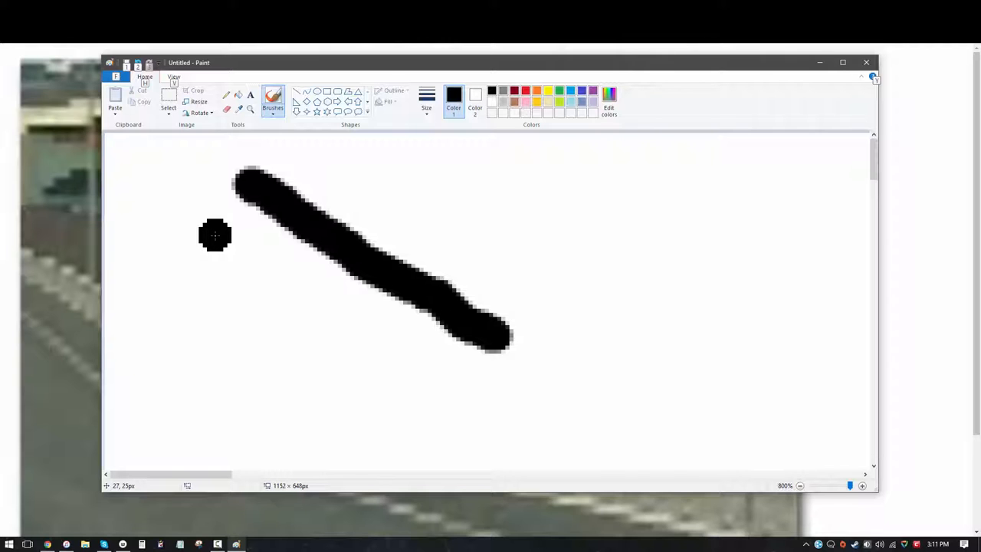
click(799, 484)
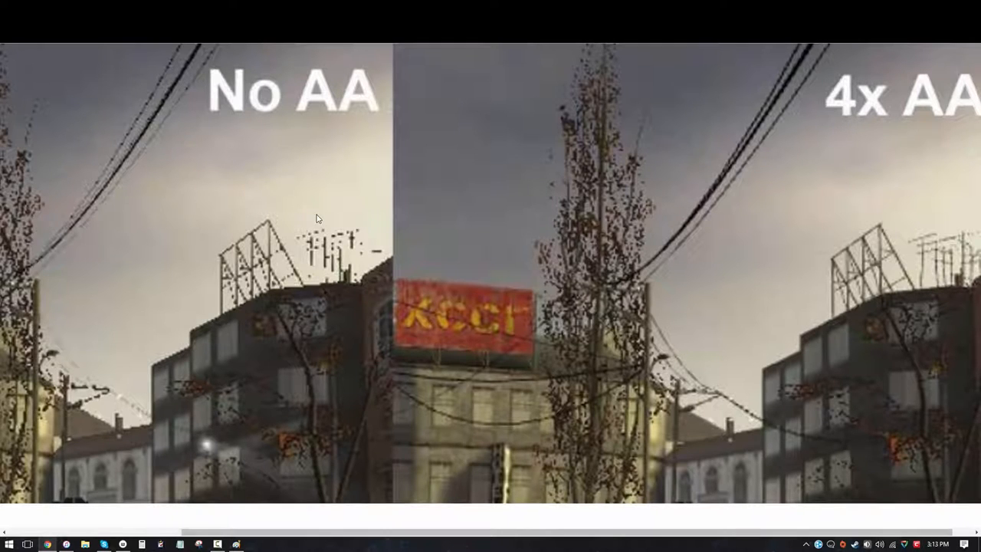
mouse_move(348, 313)
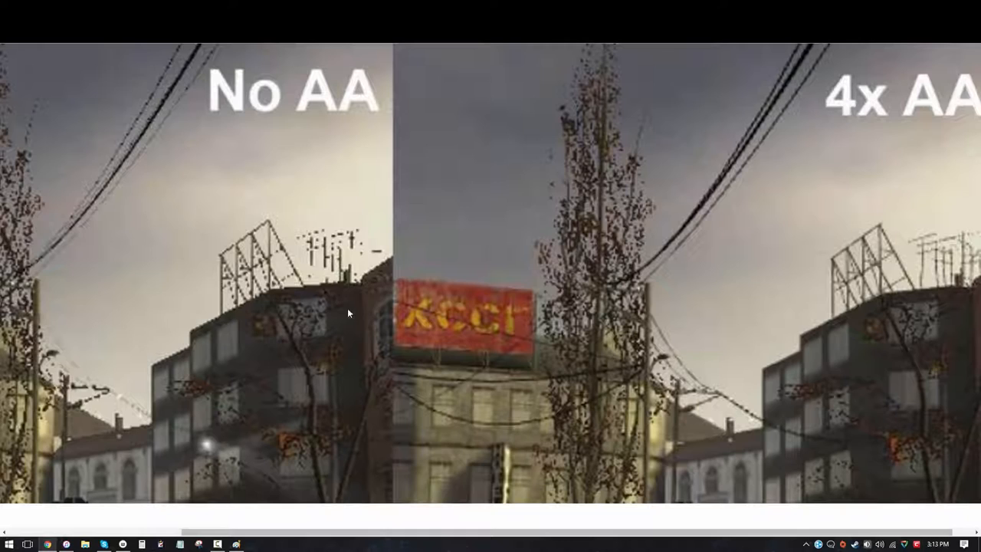
mouse_move(327, 222)
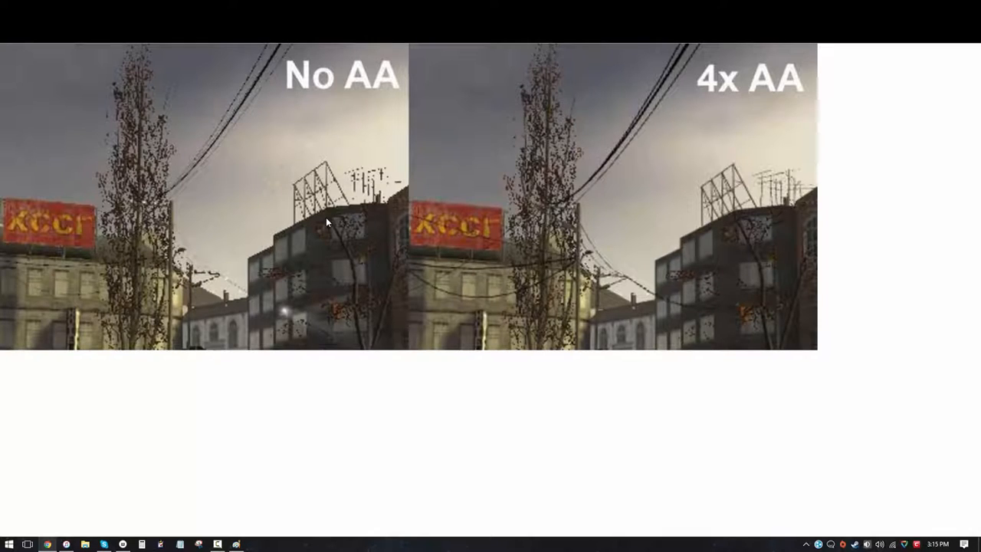
mouse_move(360, 208)
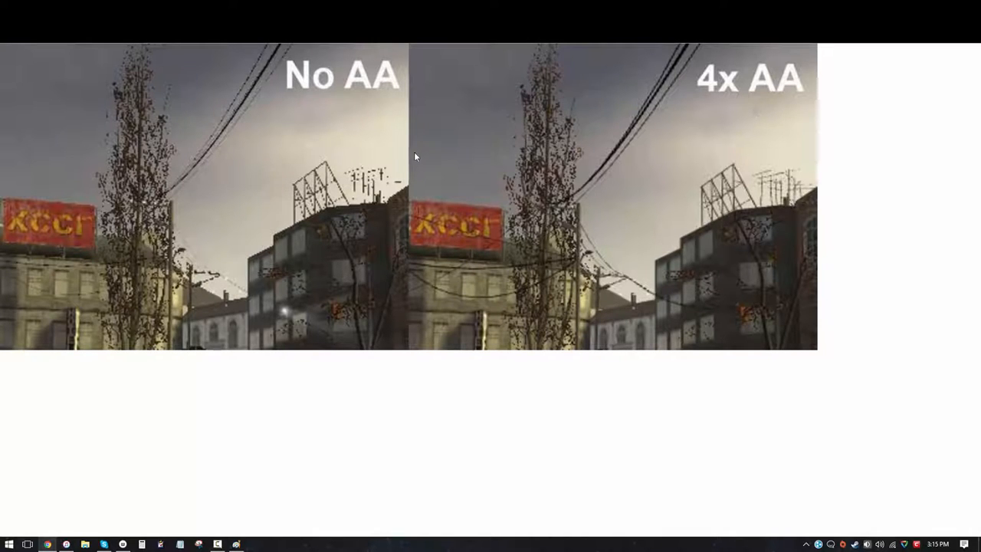
mouse_move(298, 239)
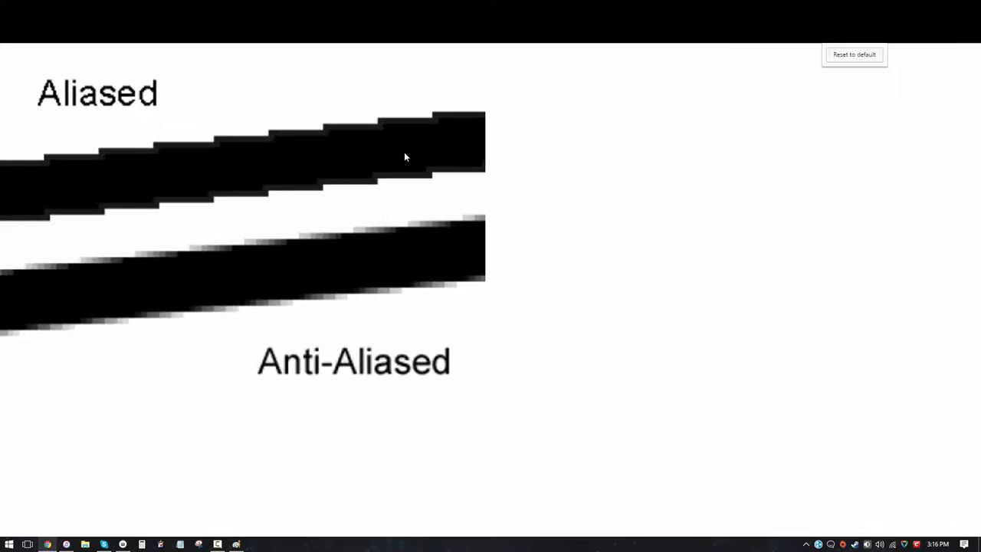
Step: Show the Aliased versus Anti-Aliased diagonal bar comparison image in the viewer
click(853, 54)
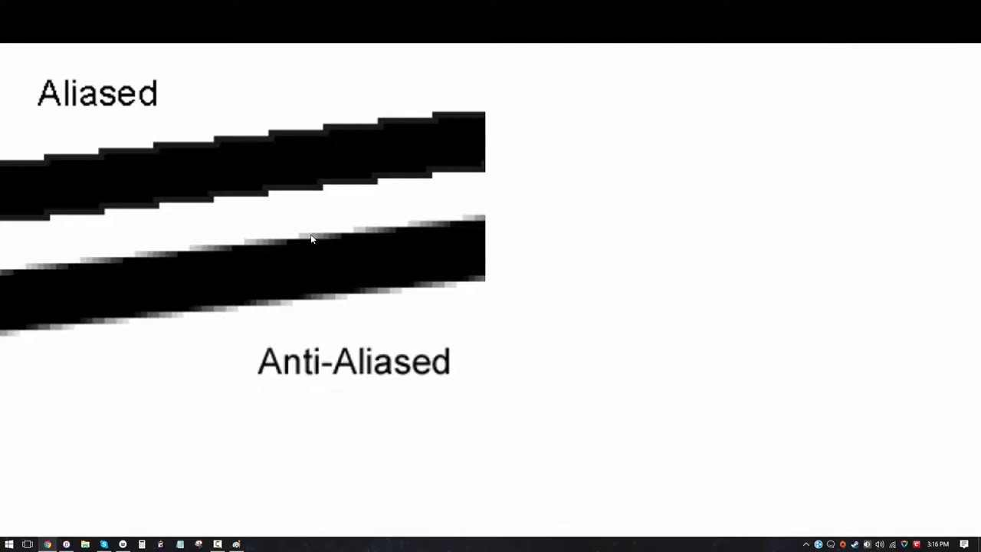
mouse_move(82, 282)
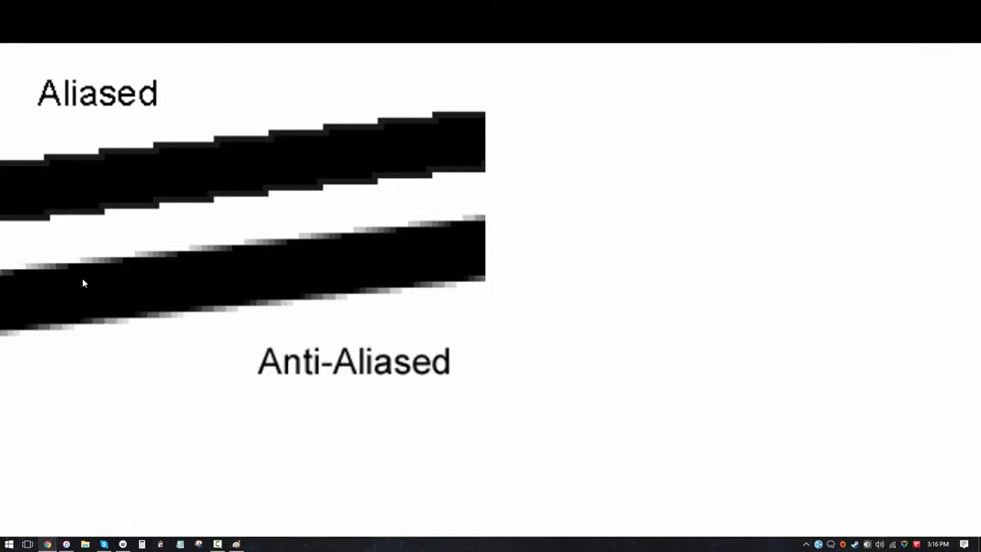